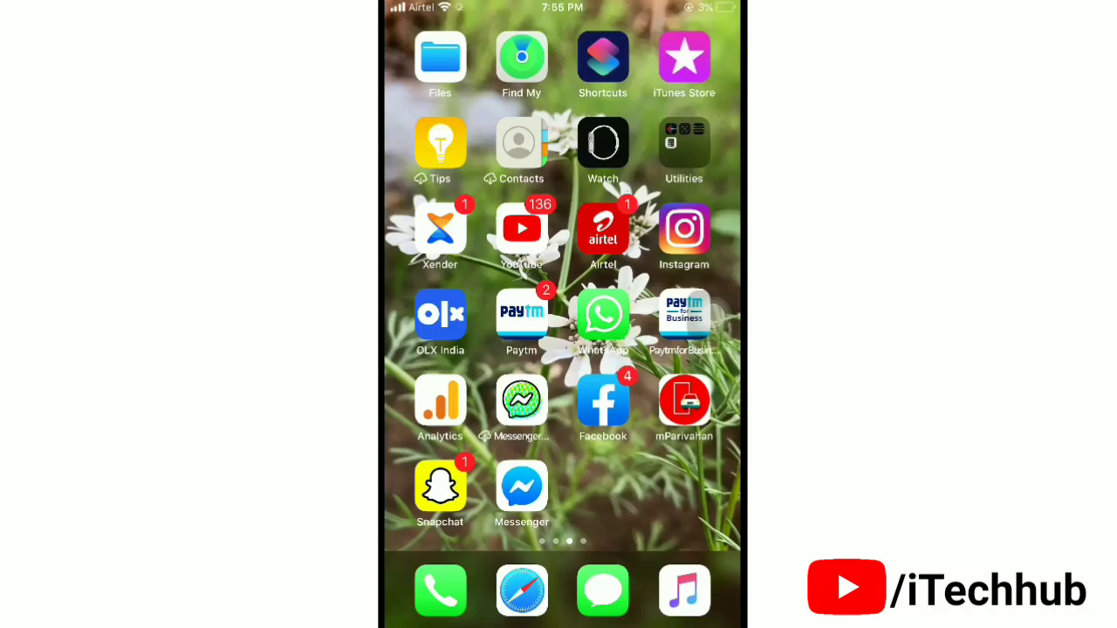
Launch Facebook, scroll the news feed, and bring up the main Menu page
left_click(562, 7)
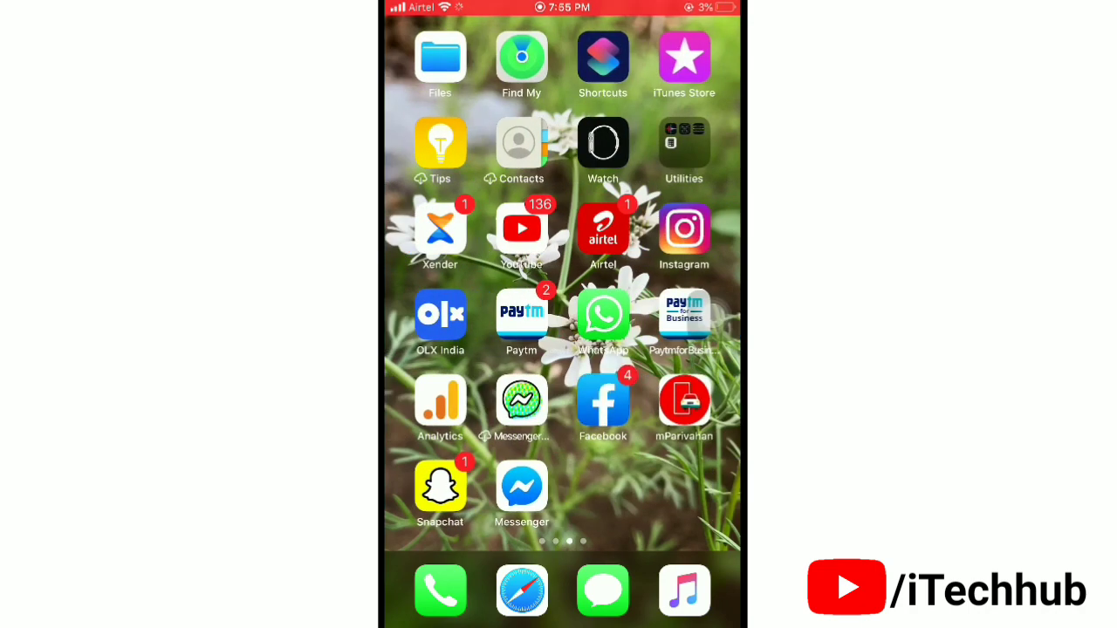
left_click(602, 399)
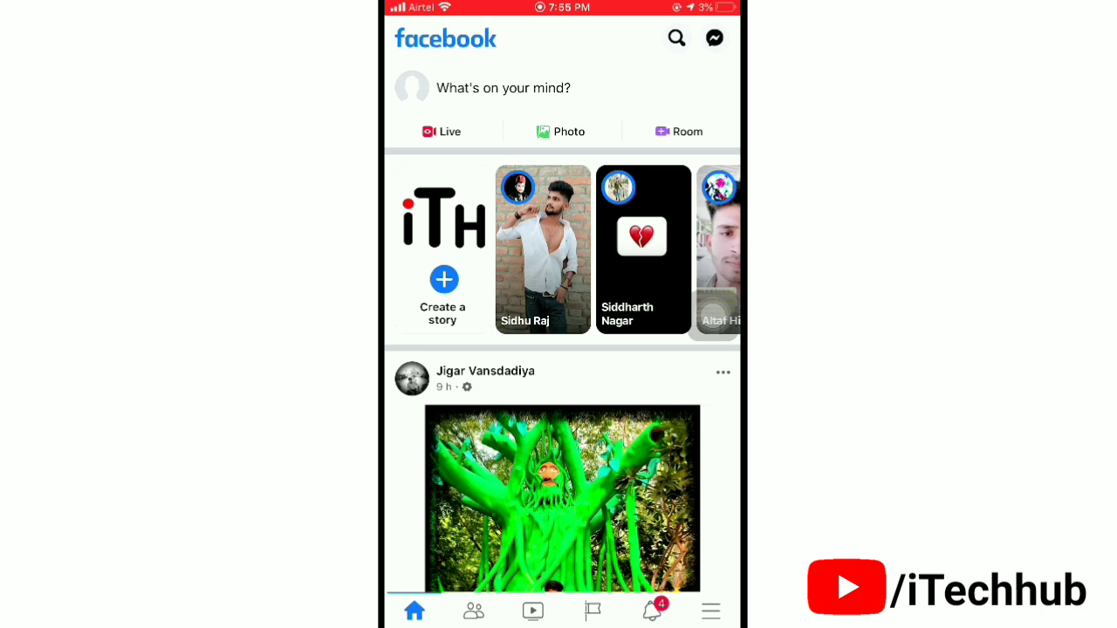
scroll("up", 3)
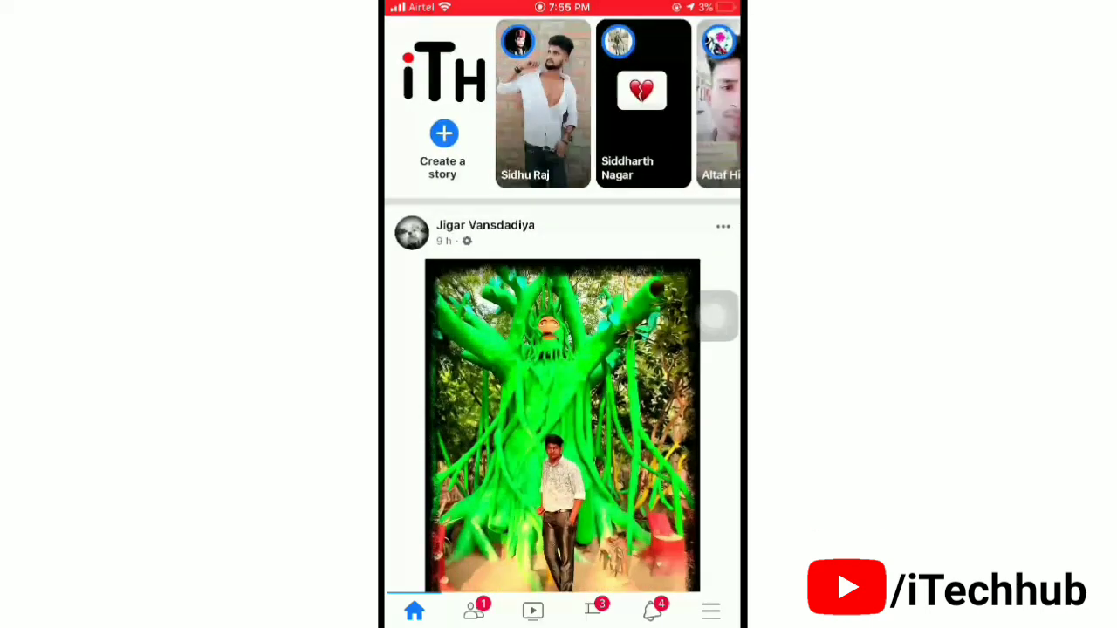
scroll("down", 3)
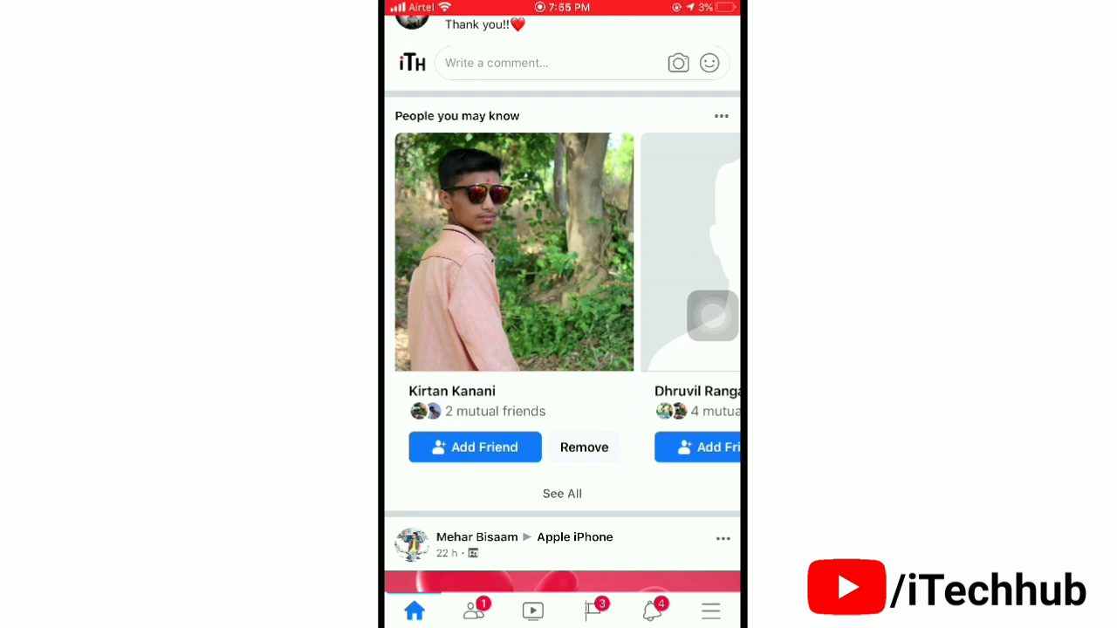
left_click(709, 609)
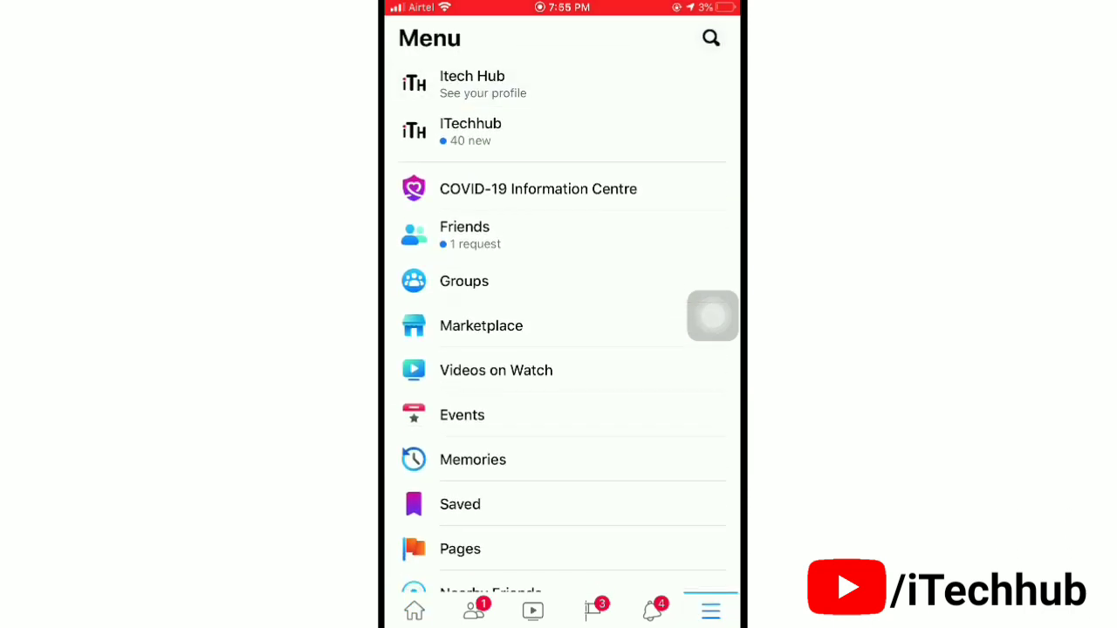
Go to your own profile and open its Edit profile details page
left_click(483, 83)
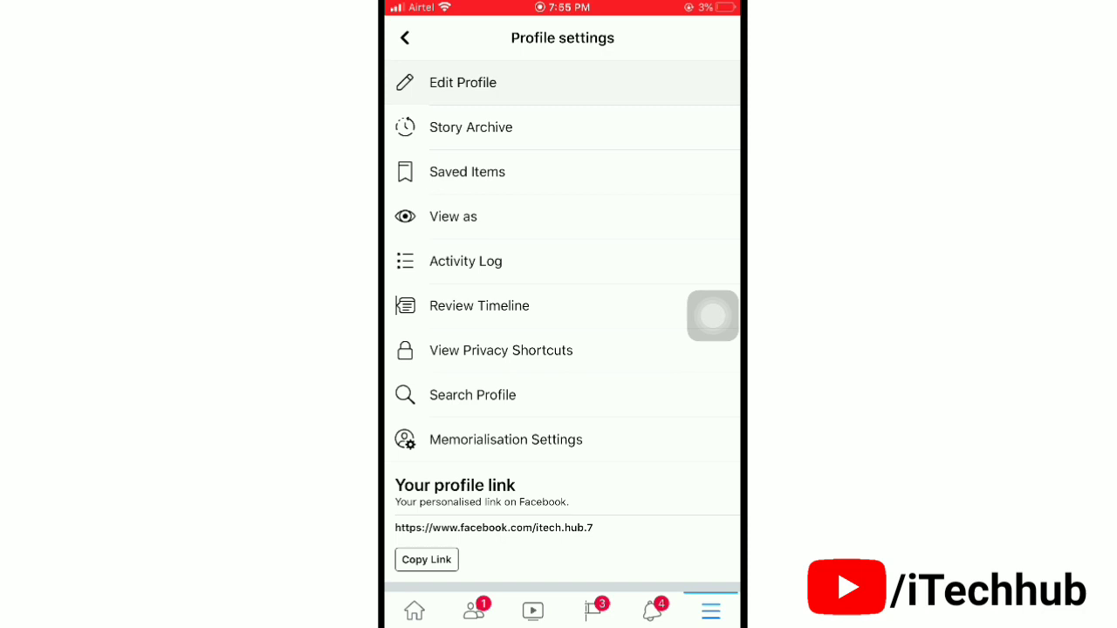
left_click(462, 82)
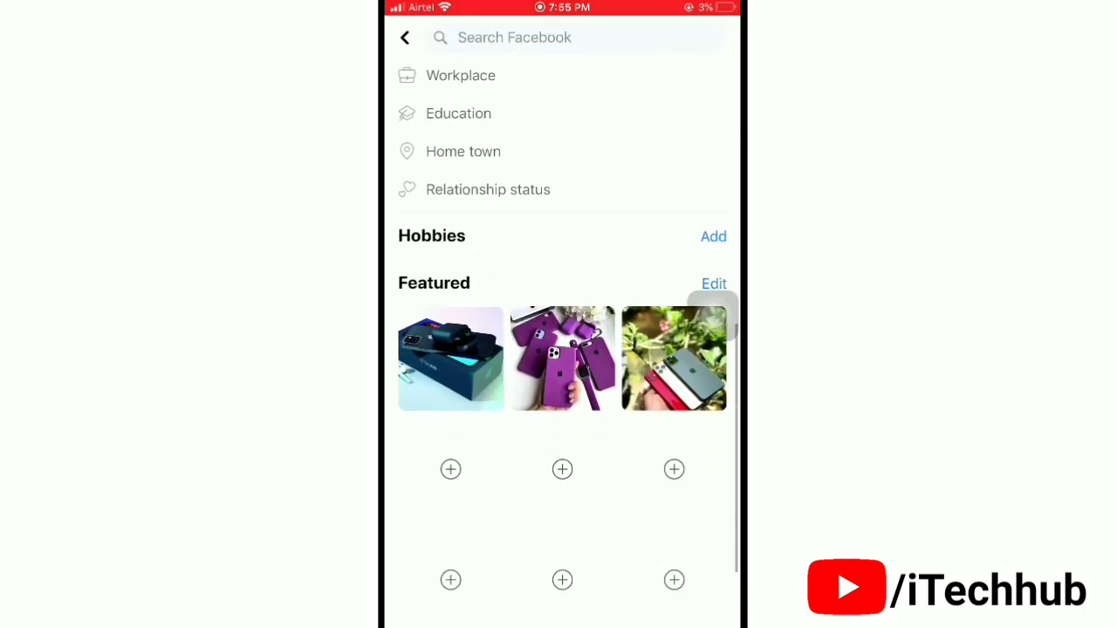
scroll("up", 3)
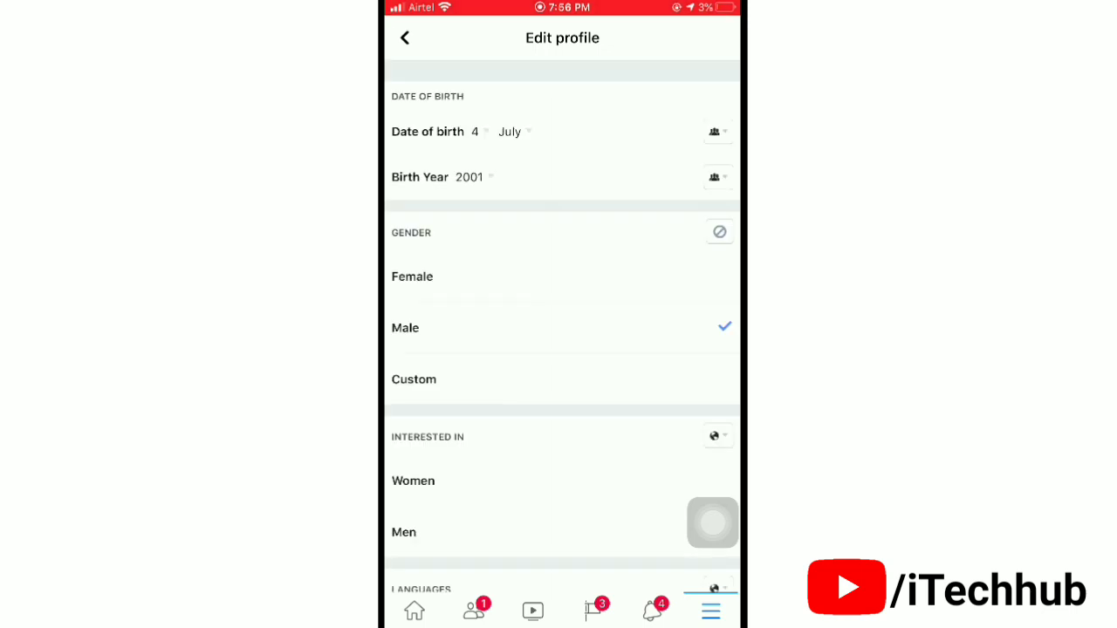
Set birth year to 2012 and tick 'I confirm that I am 8 years old'
left_click(452, 177)
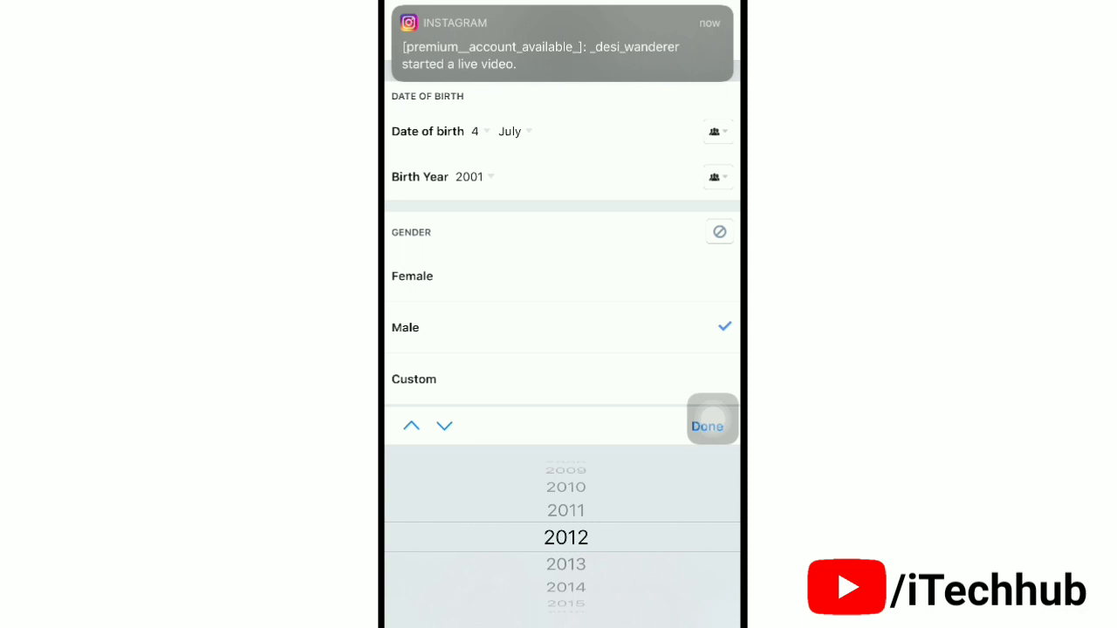
left_click(707, 426)
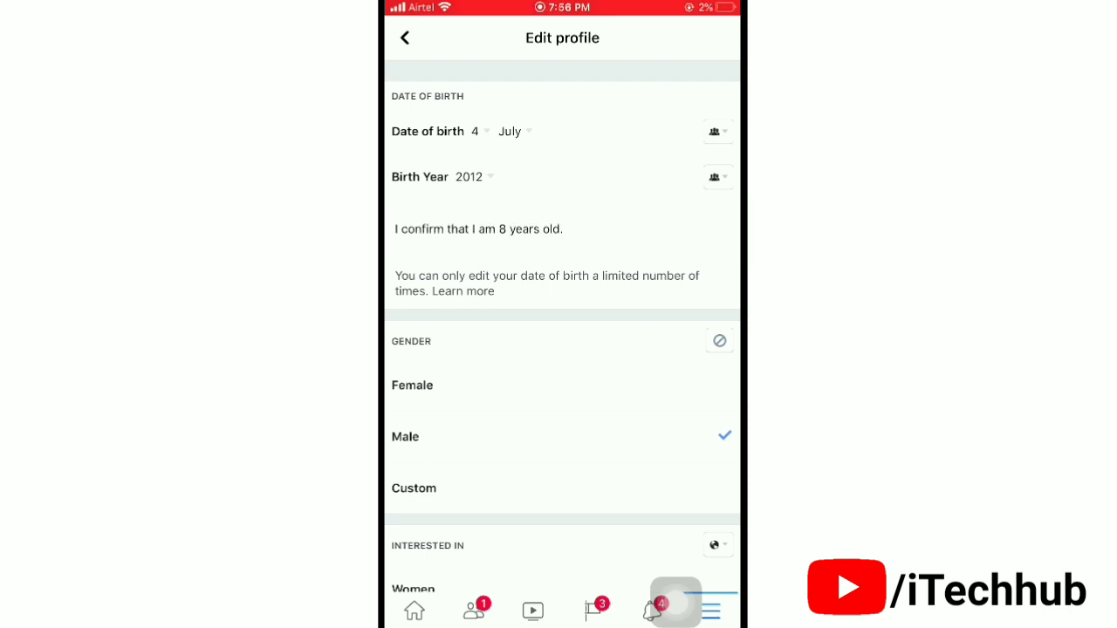
left_click(721, 227)
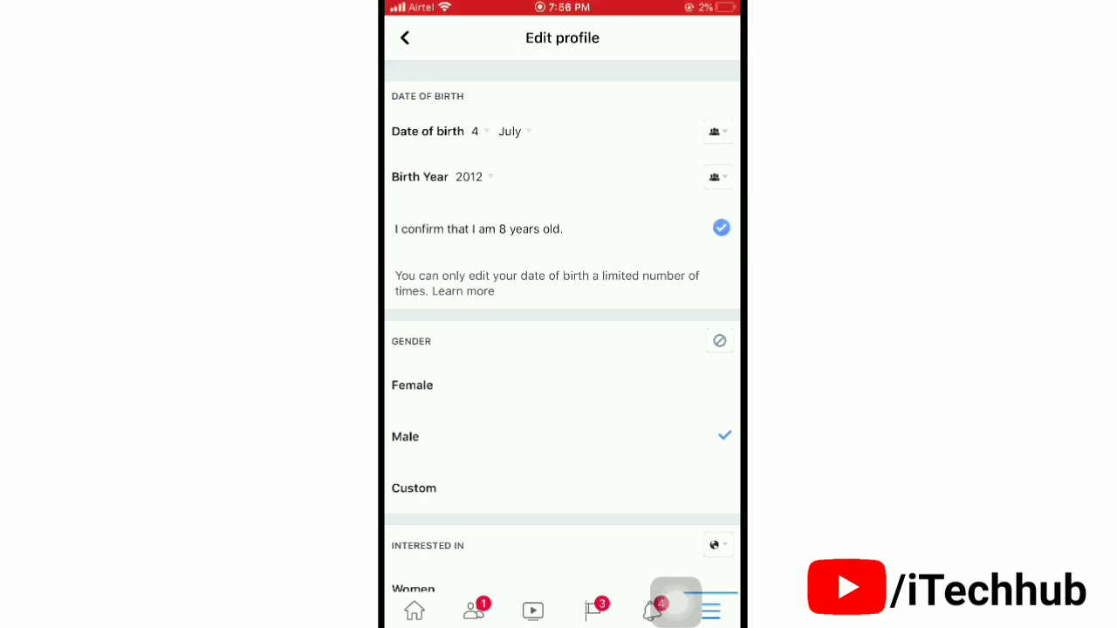
scroll("down", 3)
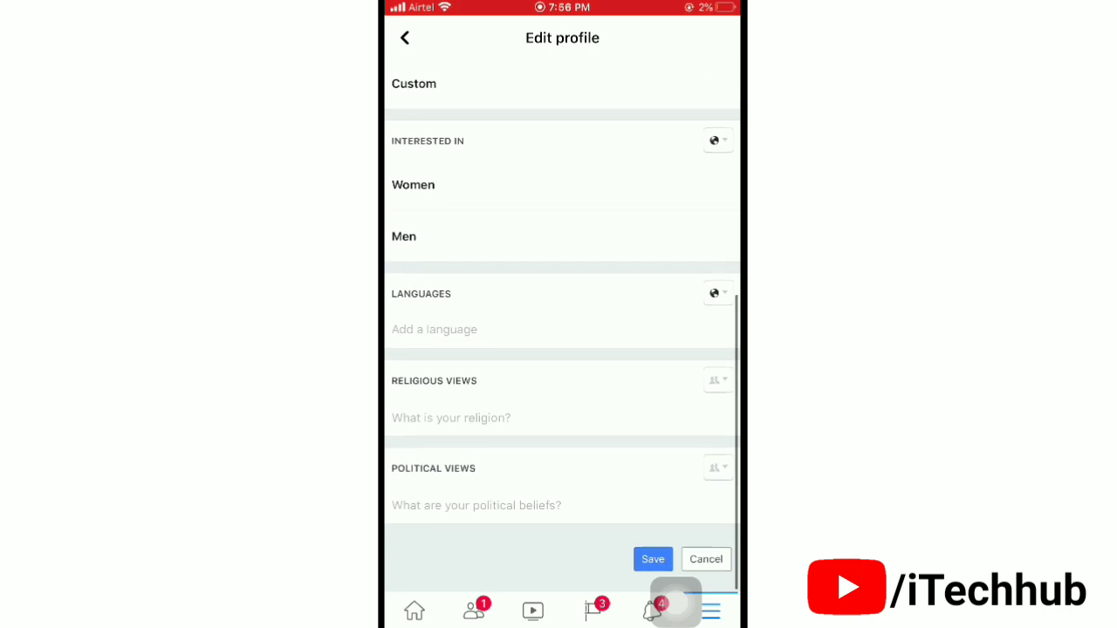